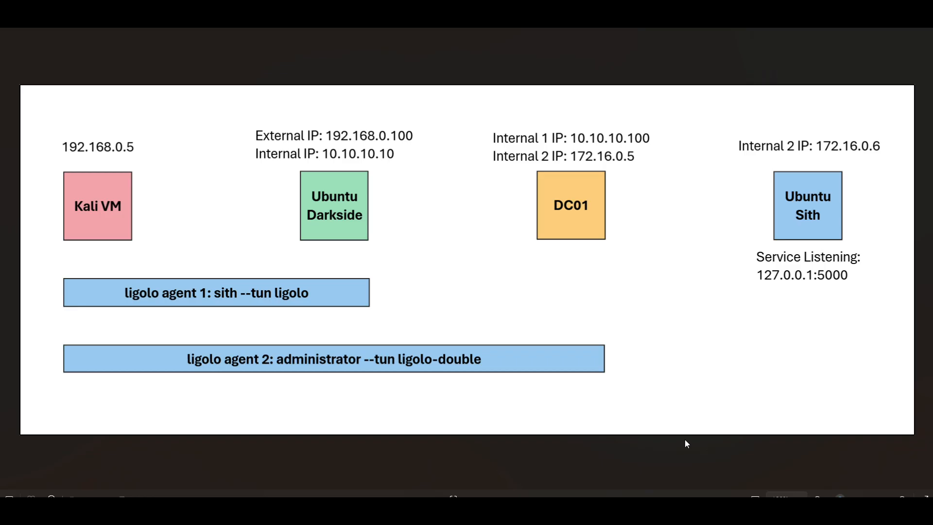
mouse_move(690, 447)
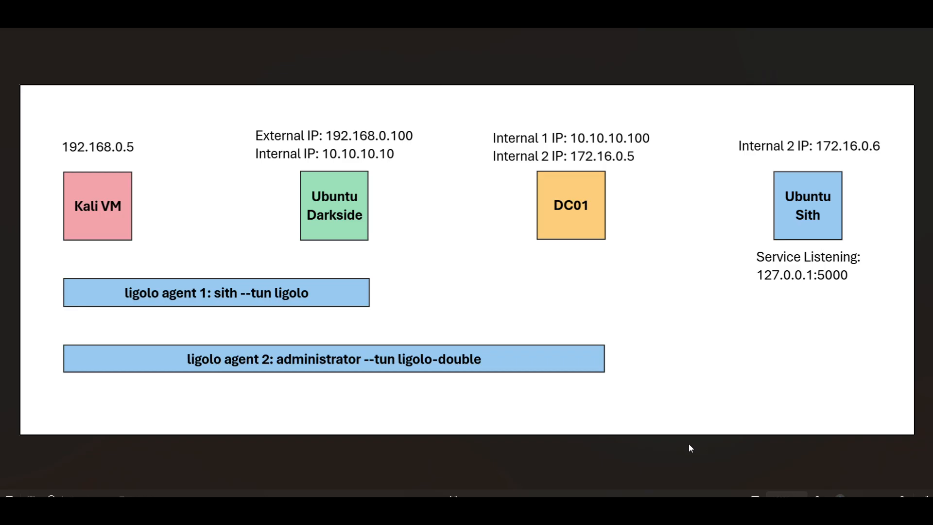
mouse_move(683, 431)
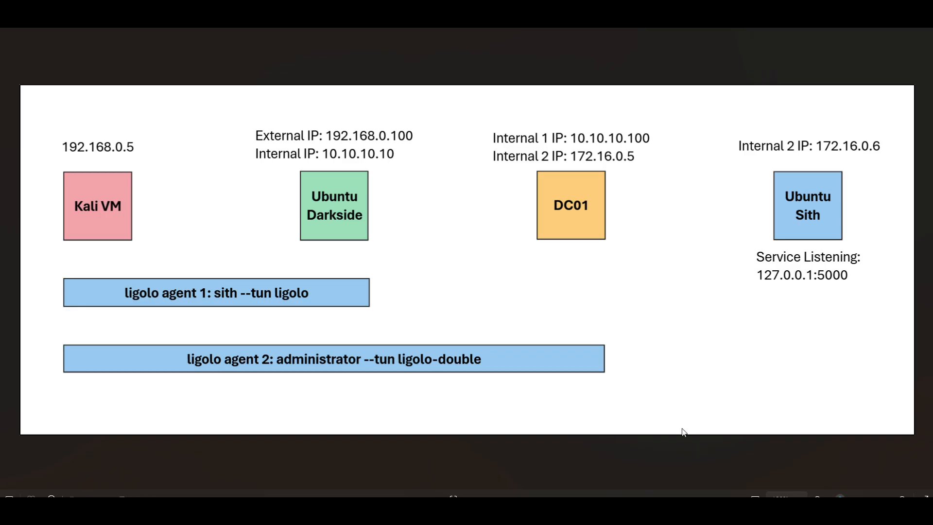
mouse_move(614, 435)
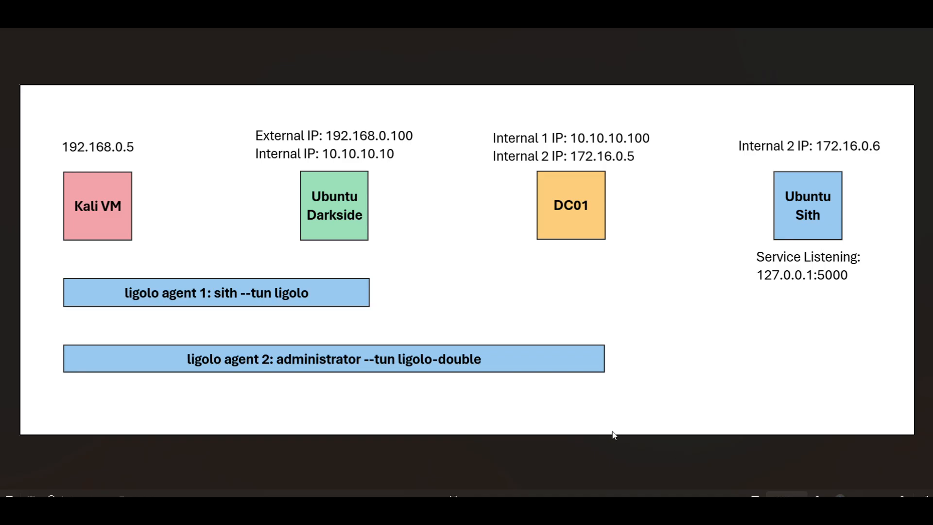
mouse_move(166, 264)
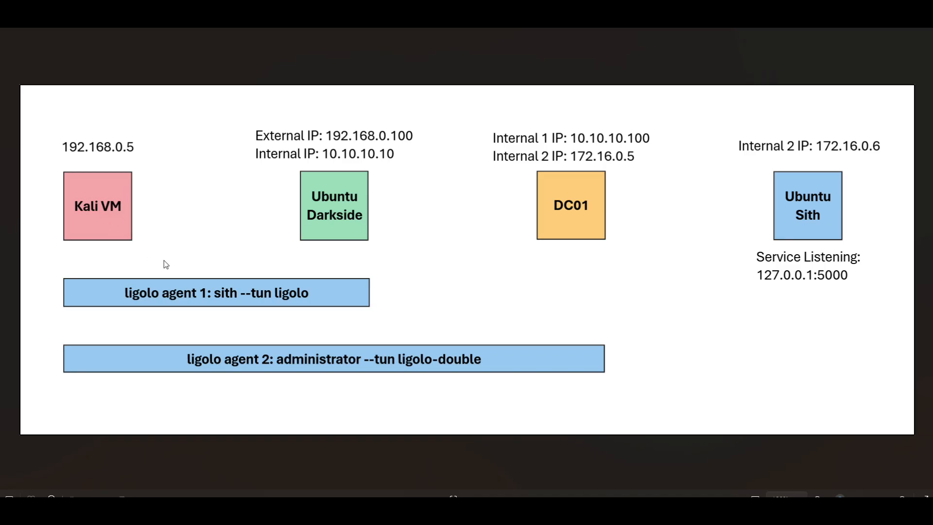
mouse_move(516, 274)
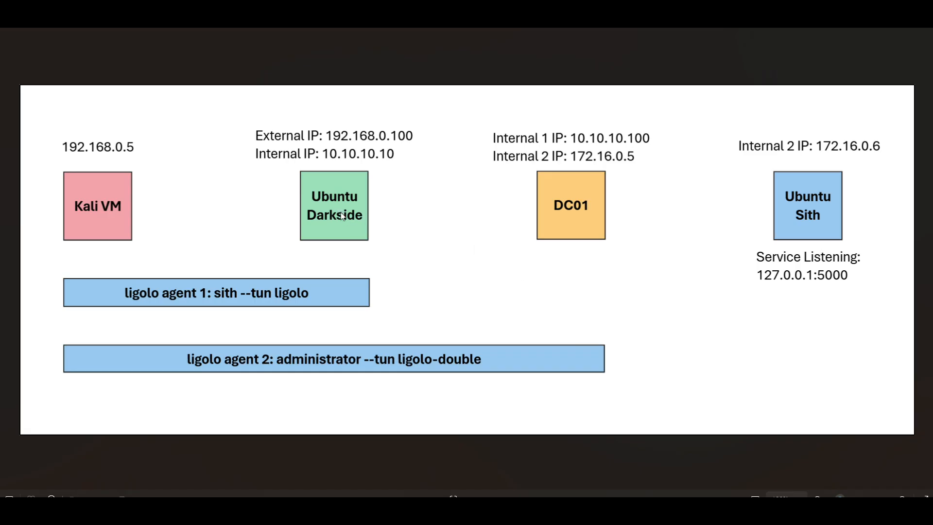
mouse_move(352, 228)
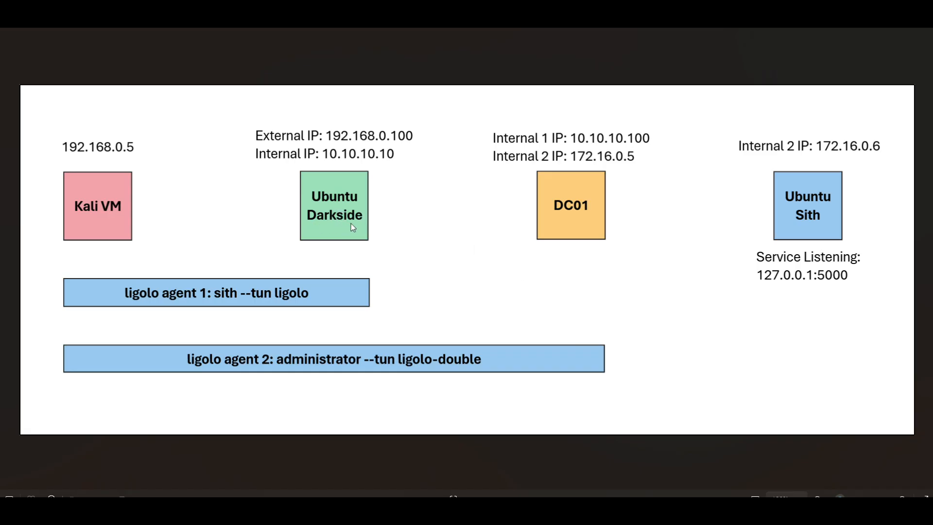
mouse_move(574, 226)
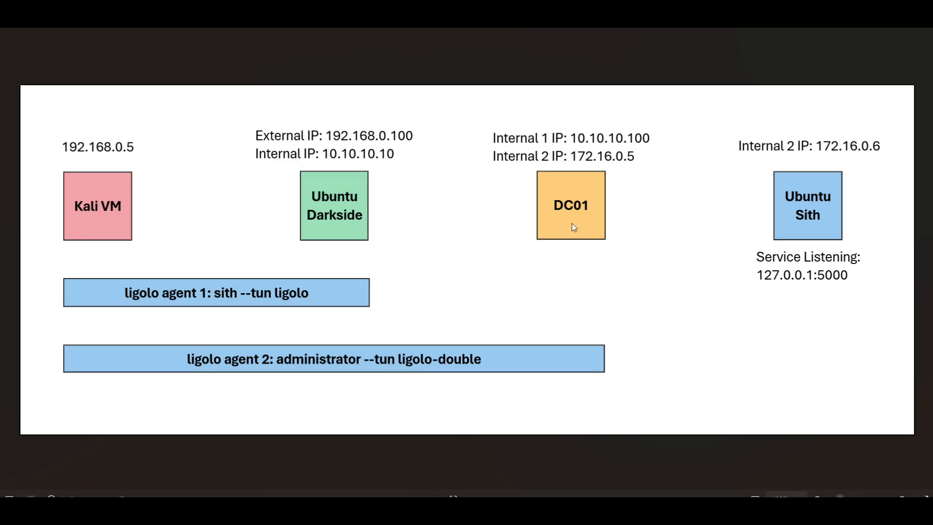
mouse_move(570, 223)
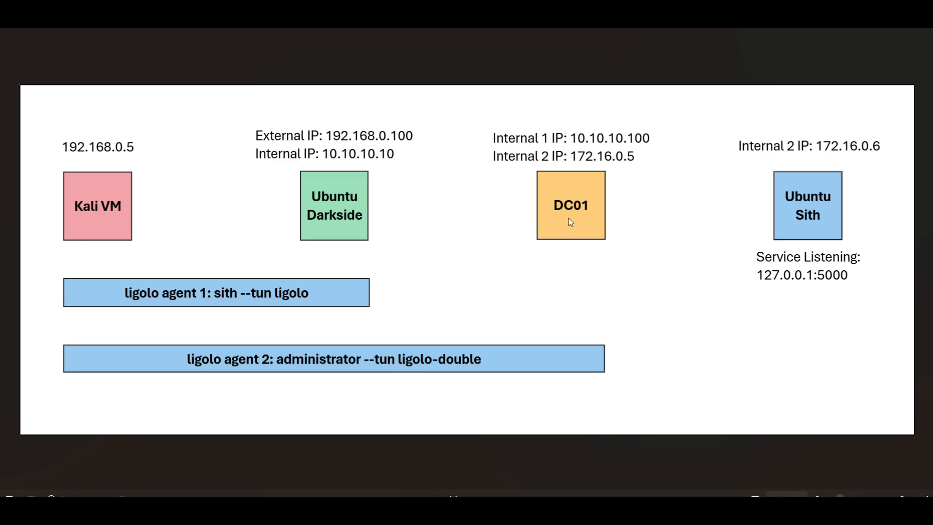
mouse_move(572, 222)
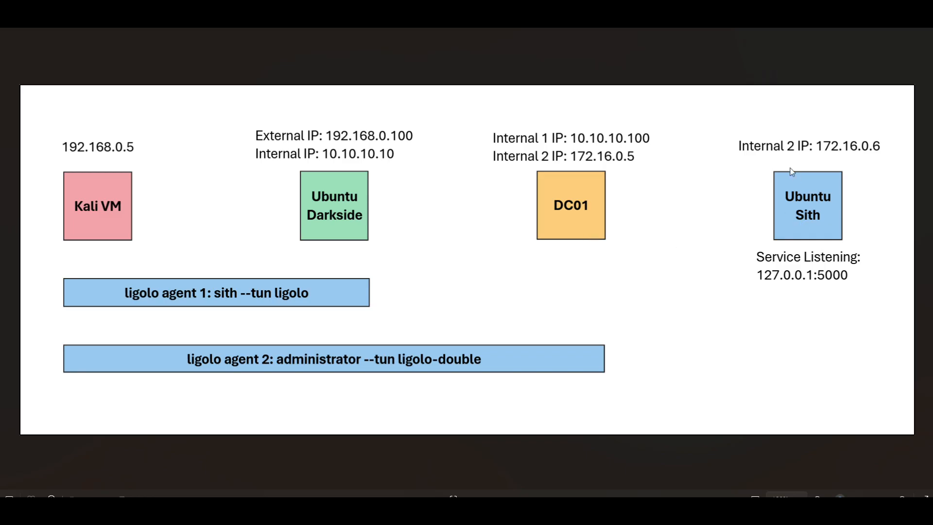
mouse_move(812, 228)
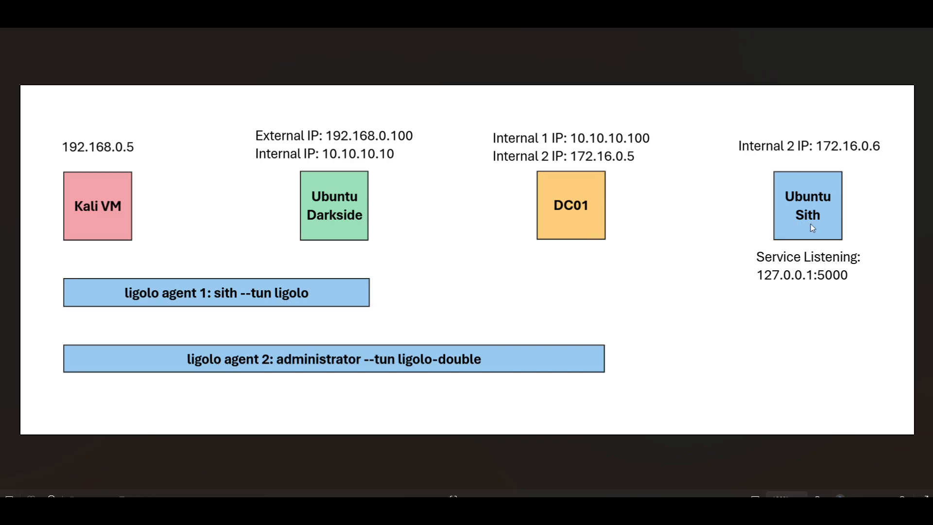
mouse_move(816, 231)
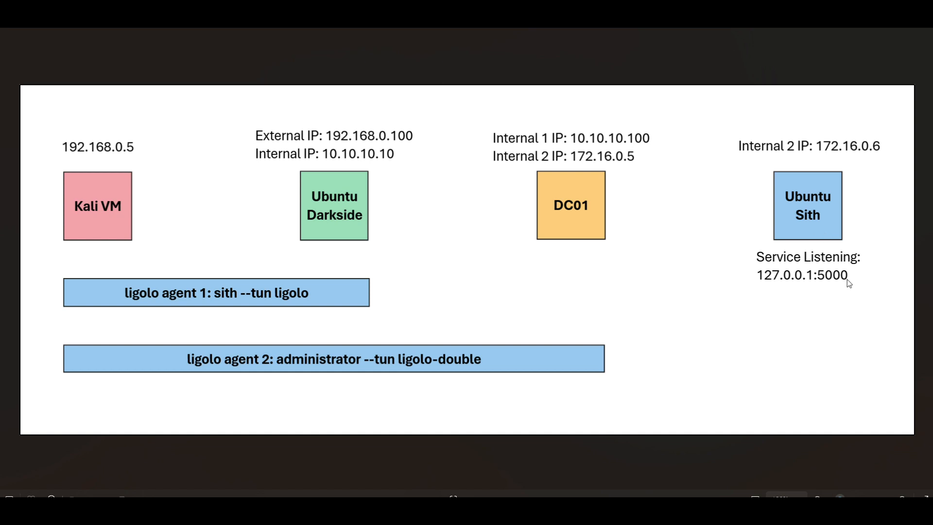
mouse_move(816, 286)
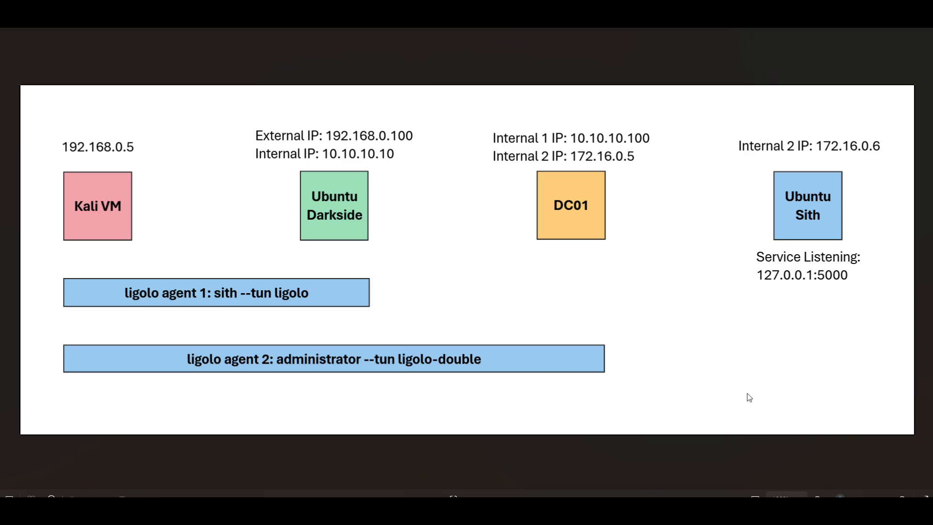
mouse_move(609, 438)
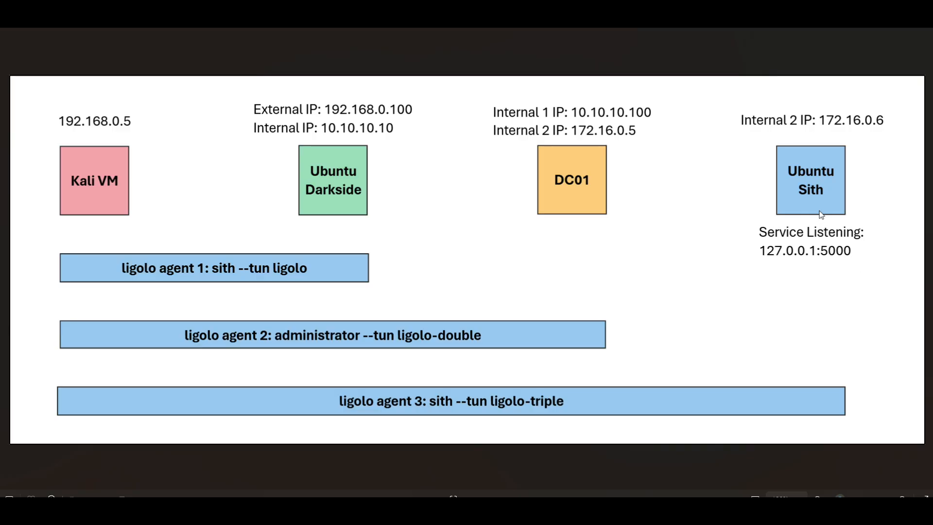
mouse_move(900, 351)
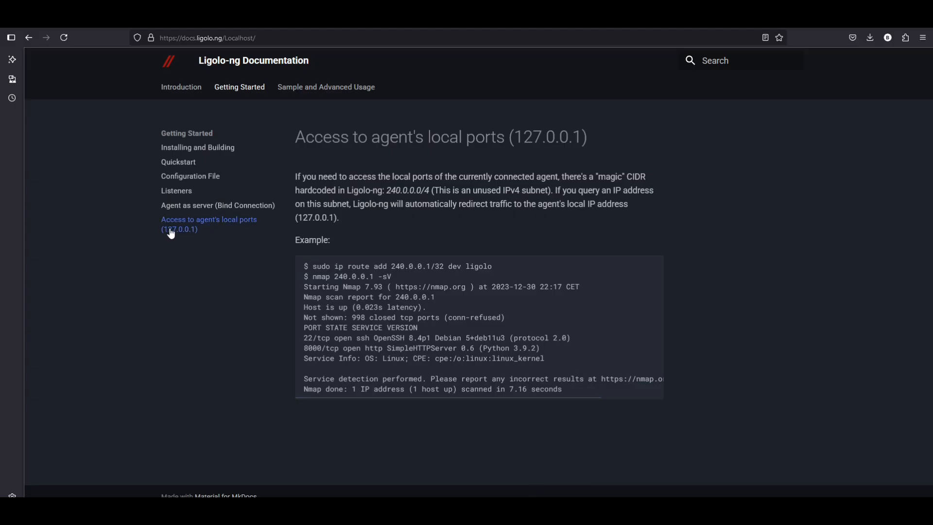
mouse_move(259, 232)
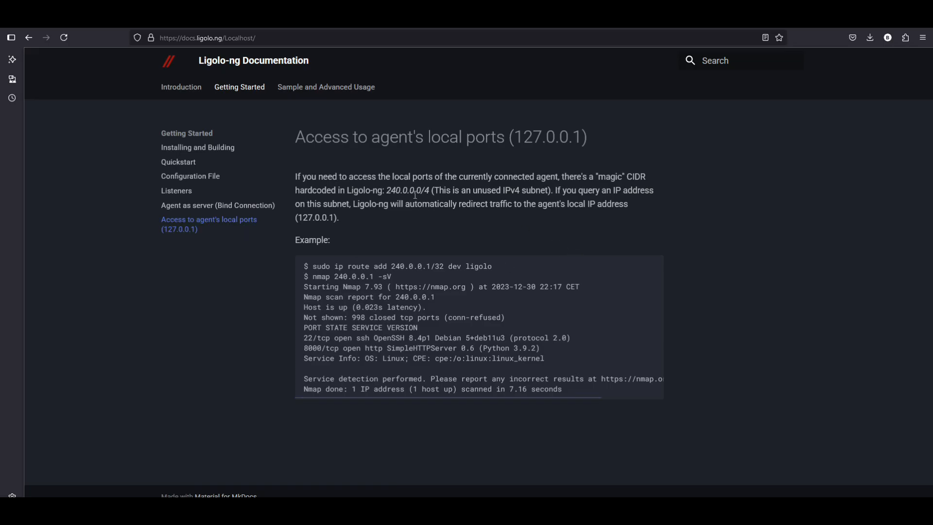
Highlight the magic 240.0.0.0/4 CIDR on the Ligolo-ng local-ports docs page.
double_click(408, 190)
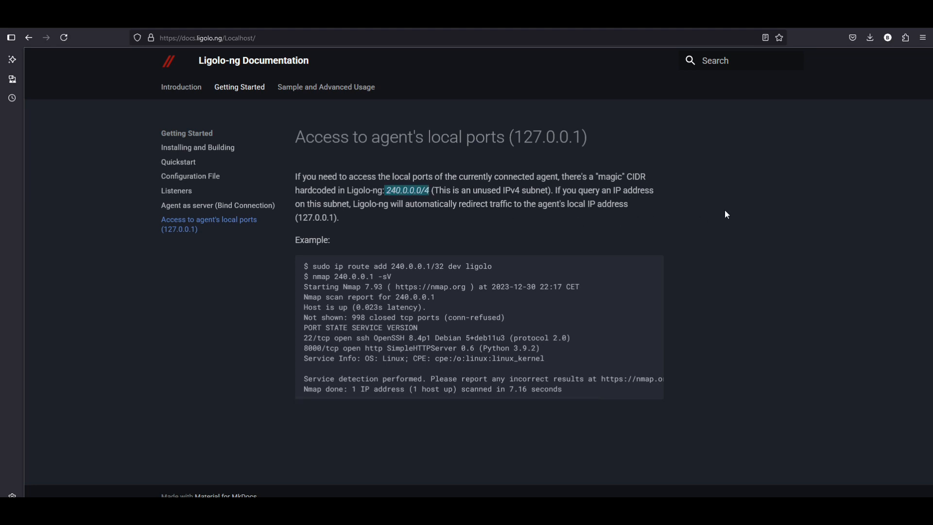
mouse_move(664, 182)
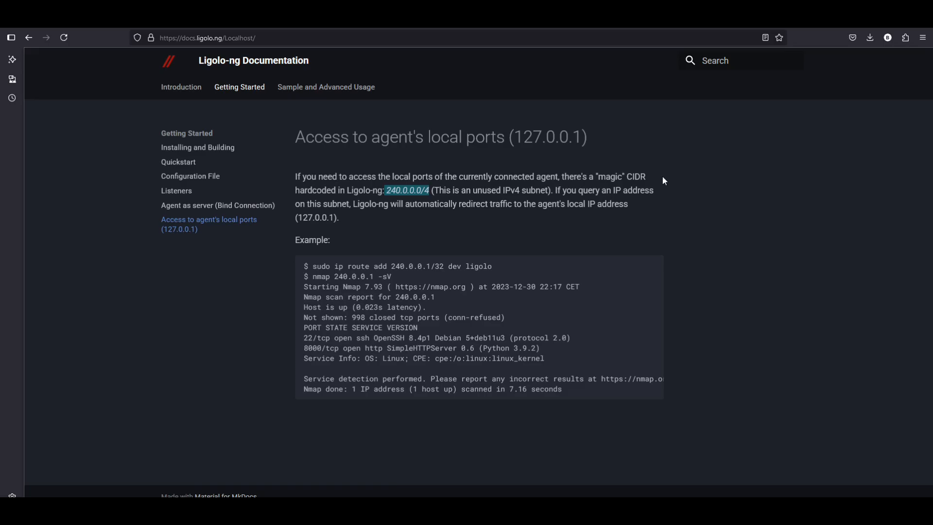
mouse_move(819, 149)
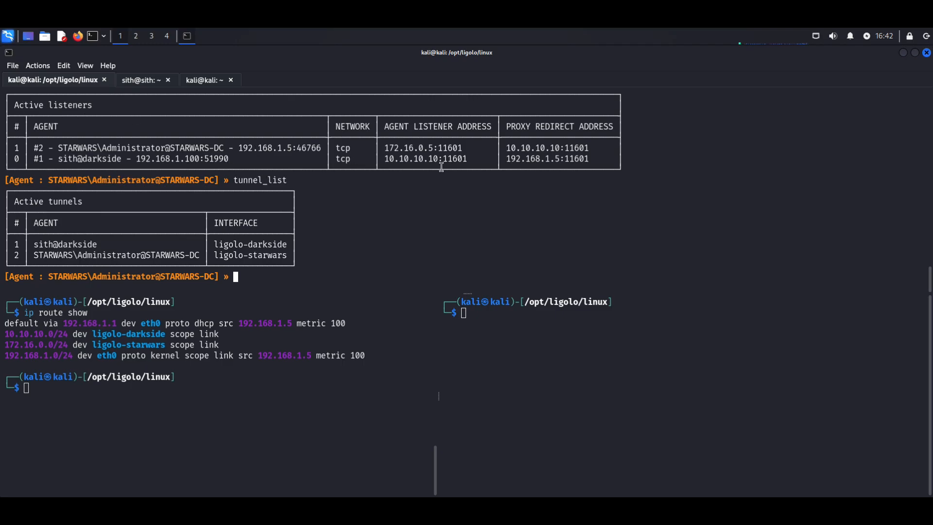
mouse_move(651, 153)
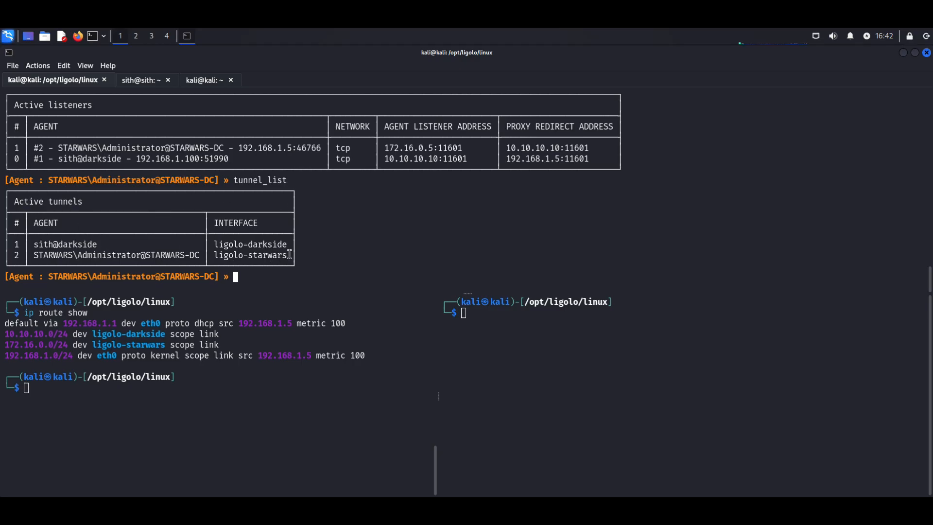
mouse_move(264, 255)
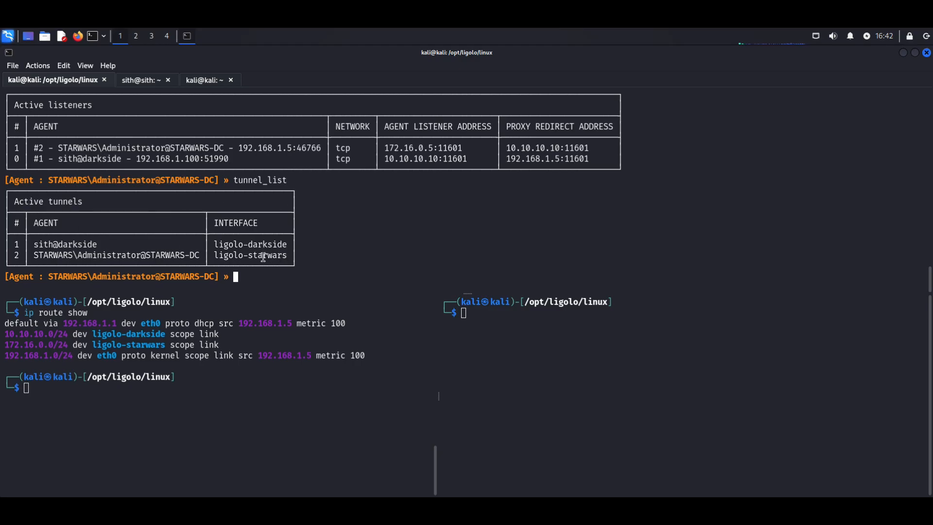
mouse_move(353, 256)
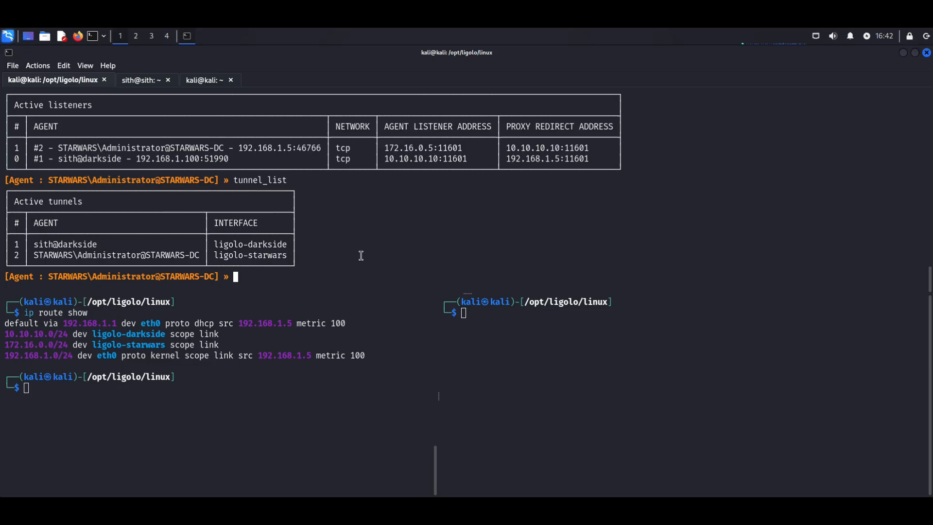
mouse_move(505, 359)
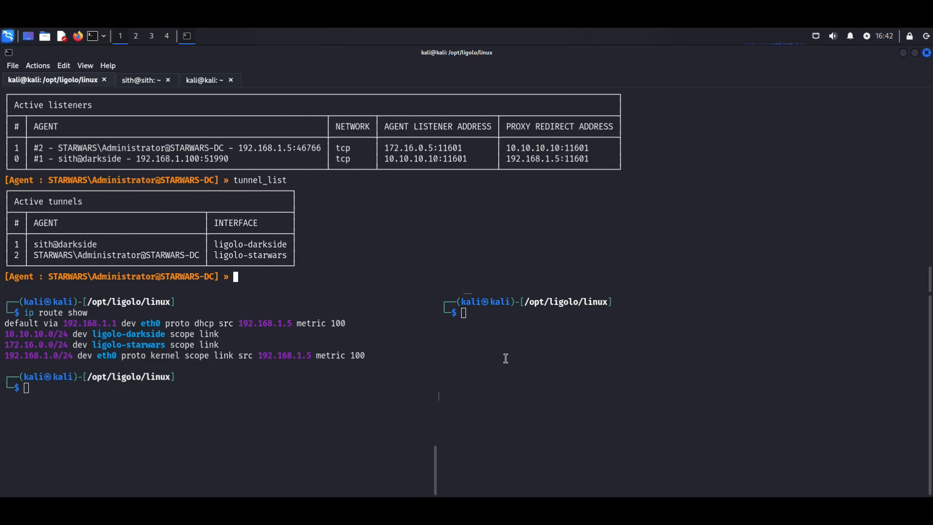
Run the agent on sith@sith against 172.16.0.5:11601 with -ignore-cert so it joins the proxy.
left_click(141, 80)
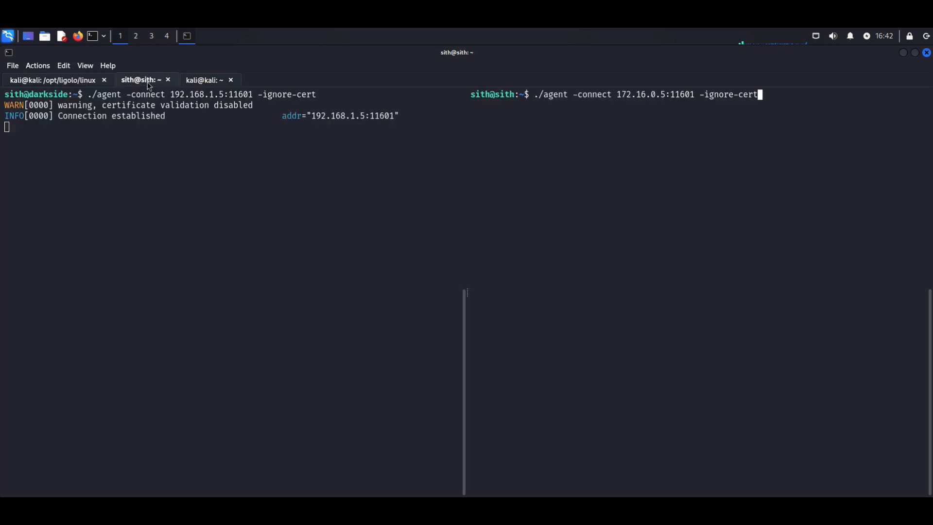
mouse_move(794, 130)
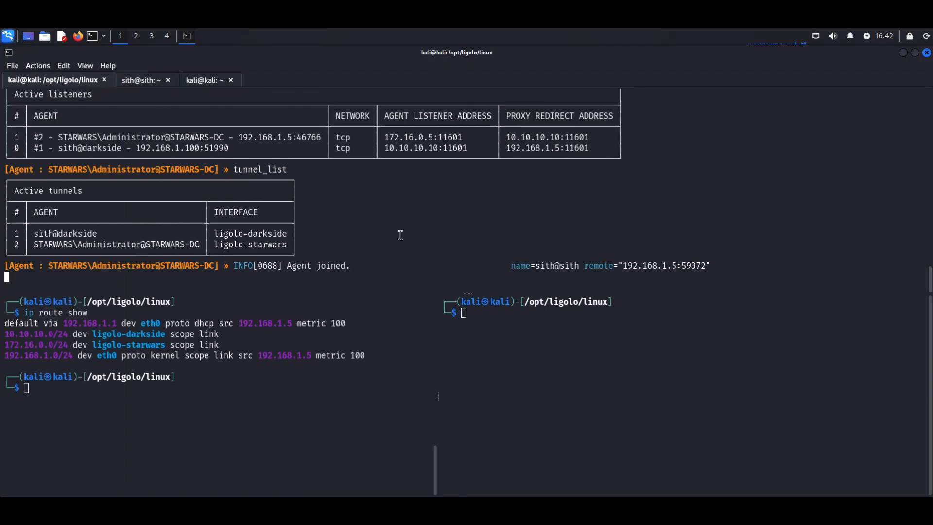
type("session")
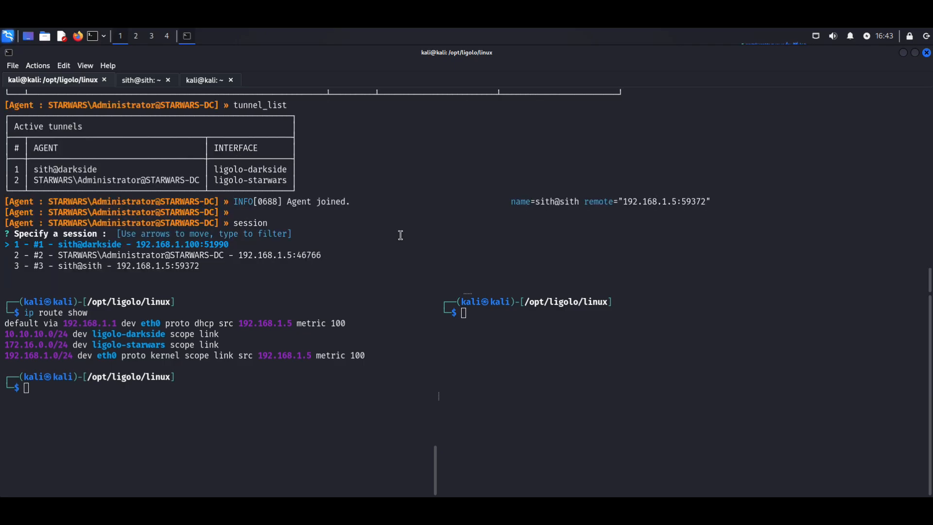
Select the sith@sith session, run ifconfig and note enp0s3 at 172.16.0.6/24.
key("Down")
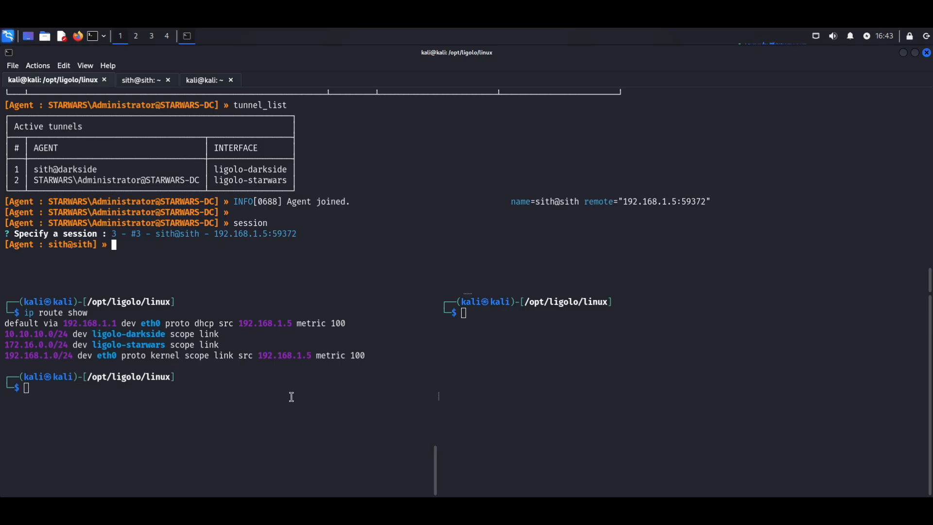
mouse_move(288, 399)
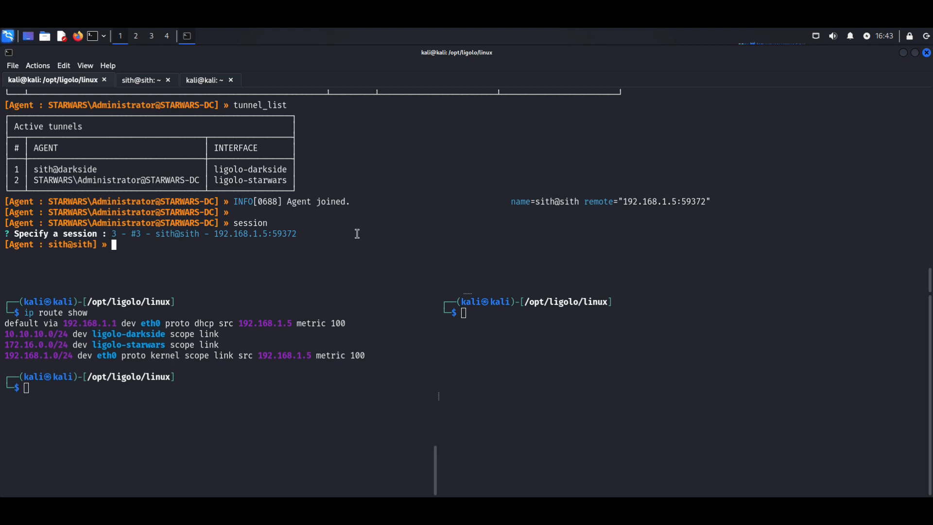
type("ifcon")
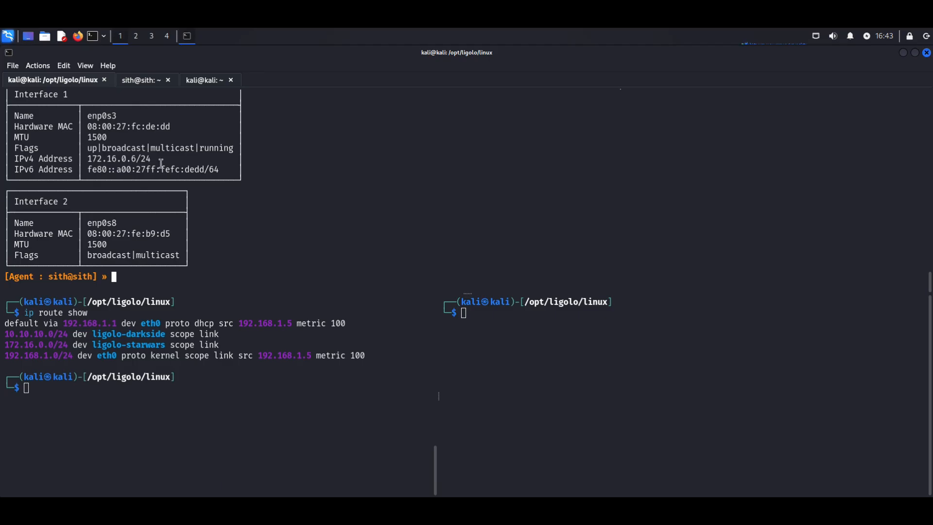
double_click(119, 158)
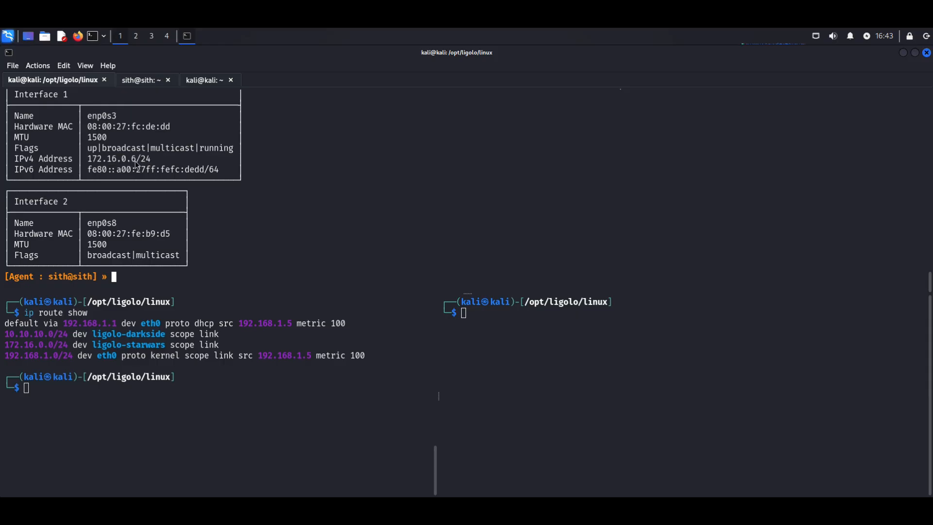
type("172.16.0.6/24")
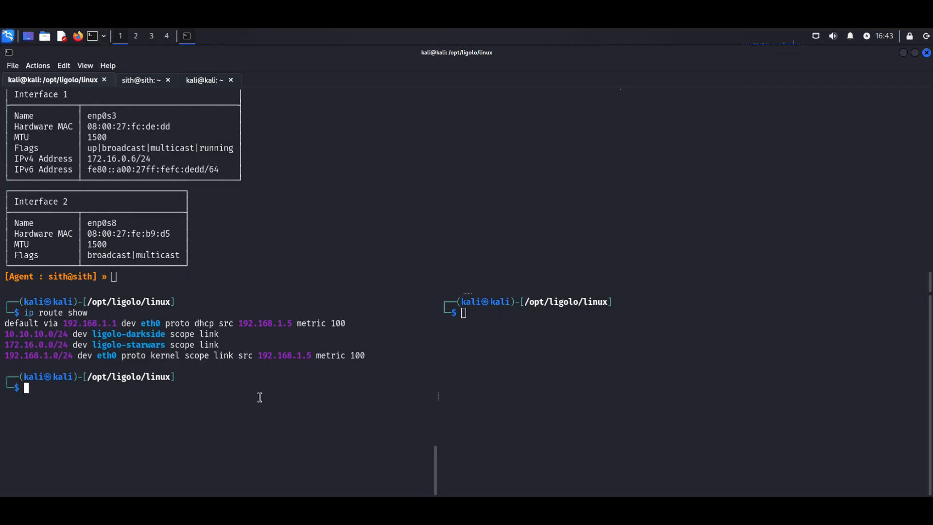
Create the ligolo-sith tun interface, bring it up and try adding the 172.16.0.0/24 route.
type("sudo ip route add 172.16.0.0/24 dev ligolo-starwars")
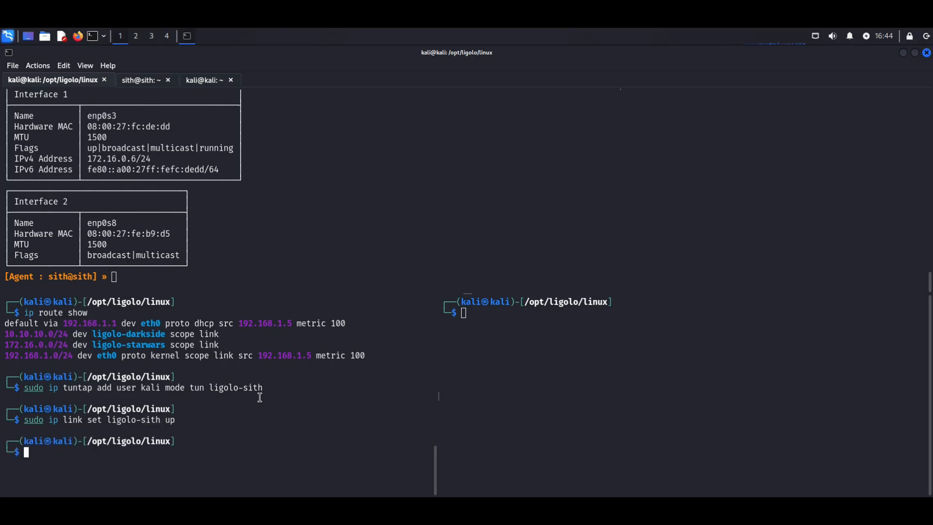
type("sudo ip link set ligolo-sith up")
type("sudo ip route add 172.16.0.0/24 dev ligolo-sith")
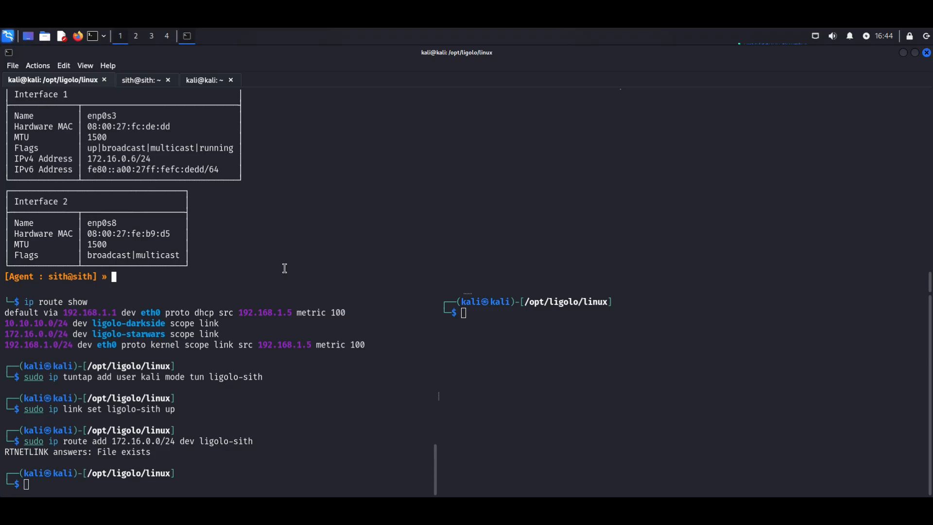
Start the sith agent tunnel with 'start --tun ligolo-sith'.
type("star")
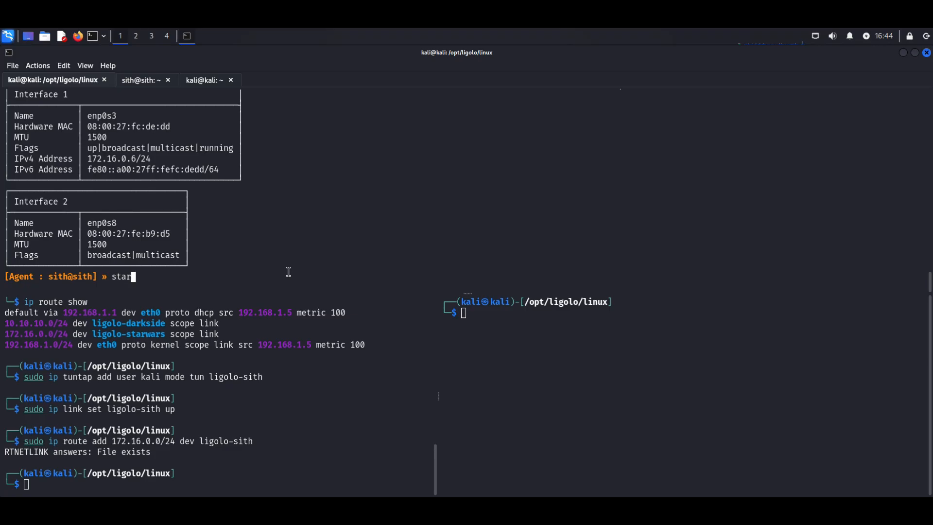
type("--tun")
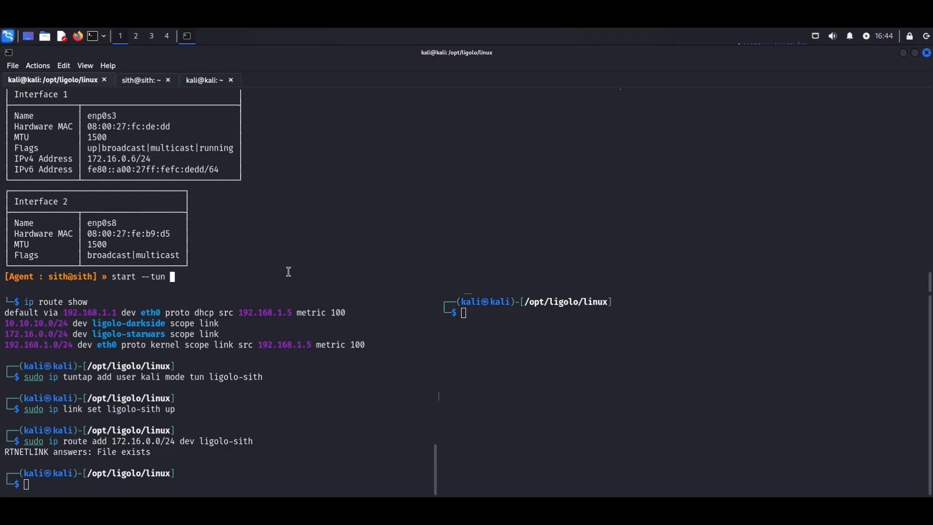
type("ligolo-sith")
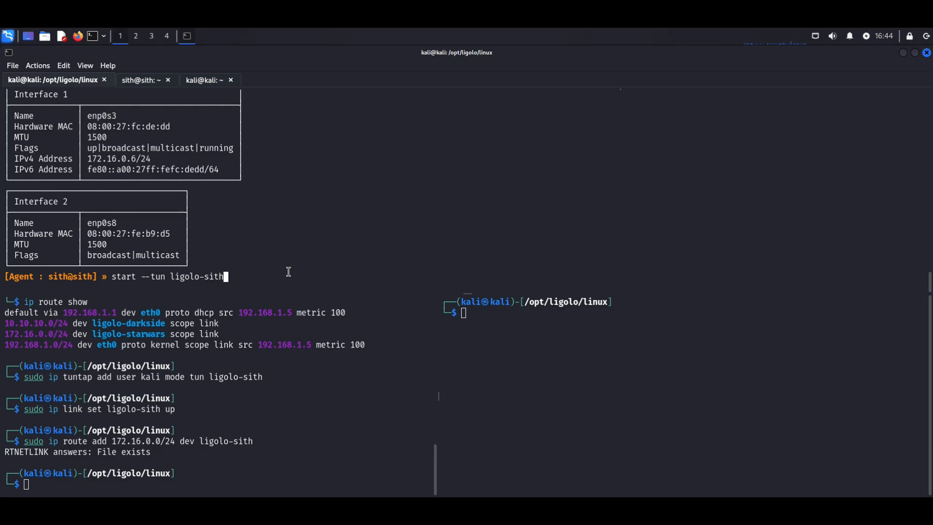
mouse_move(543, 351)
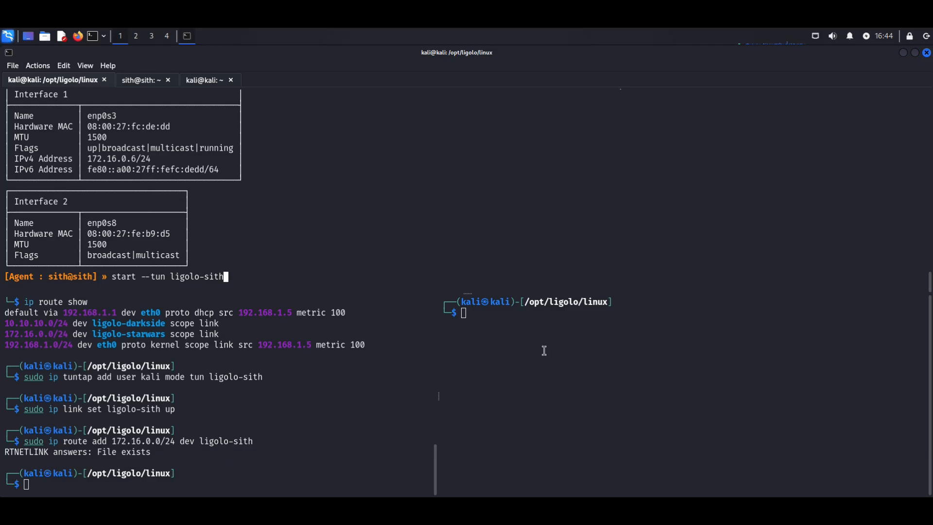
Scan 172.16.0.6 with 'nmap -Pn -p22' and confirm SSH is open.
type("nmap -Pn 240.0.0.1 -p5000")
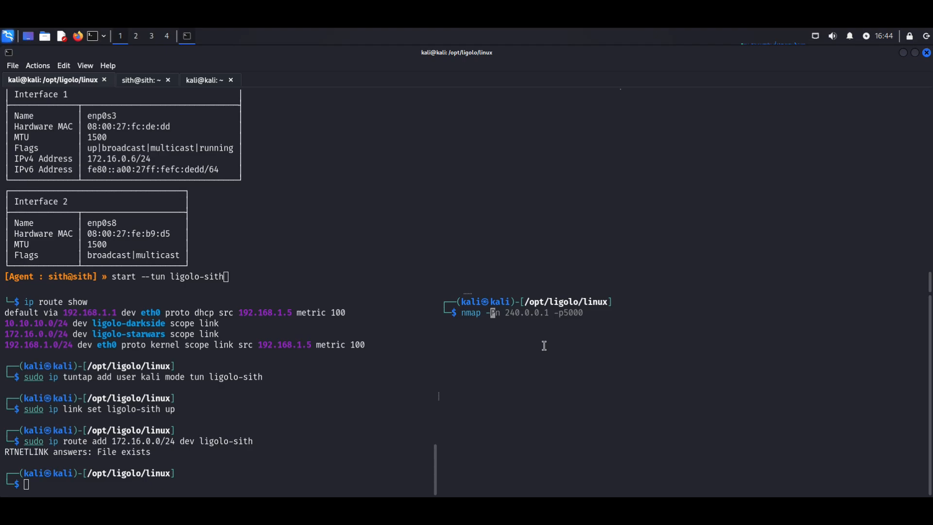
type("172.16.0.6")
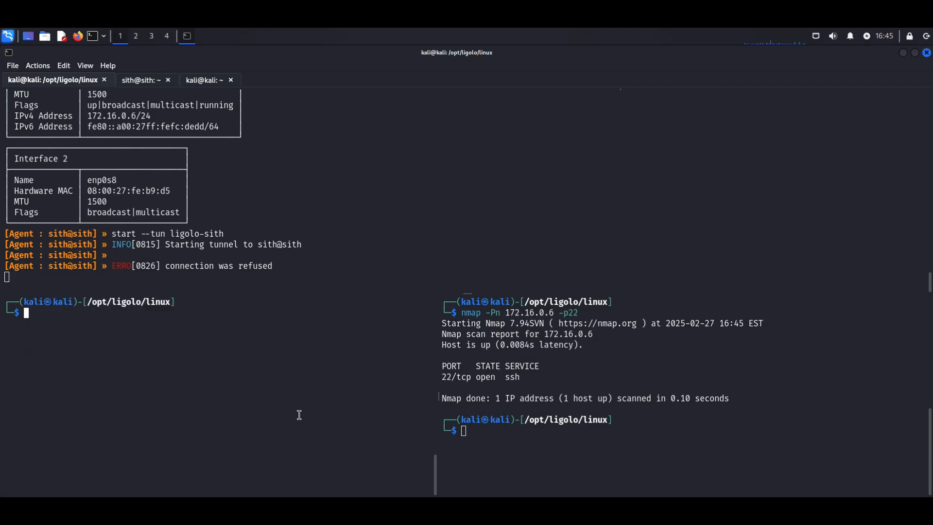
Add route 240.0.0.5/32 via ligolo-sith after the /24 is rejected, then rerun 'start --tun ligolo-sith'.
type("sudo ip route add 172.16.0.0/24 dev ligolo-sith")
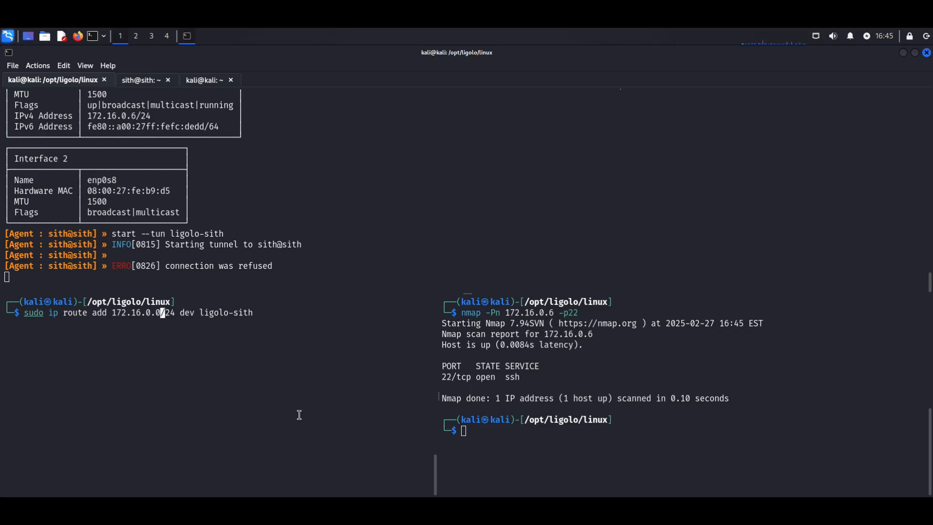
type("1")
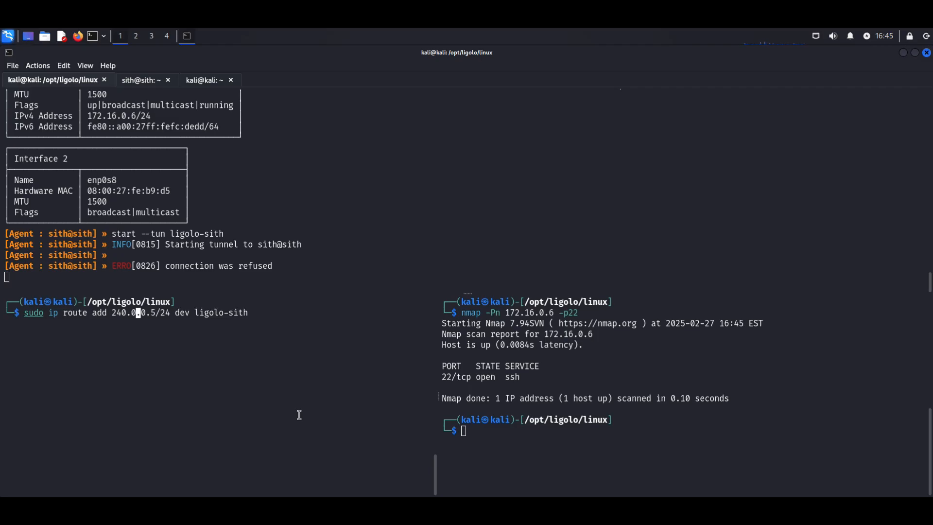
key("Return")
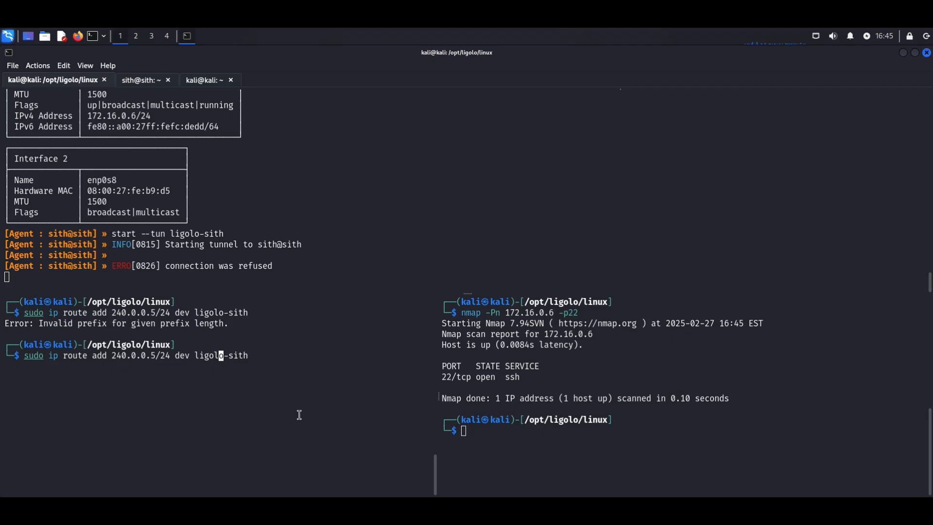
type("32")
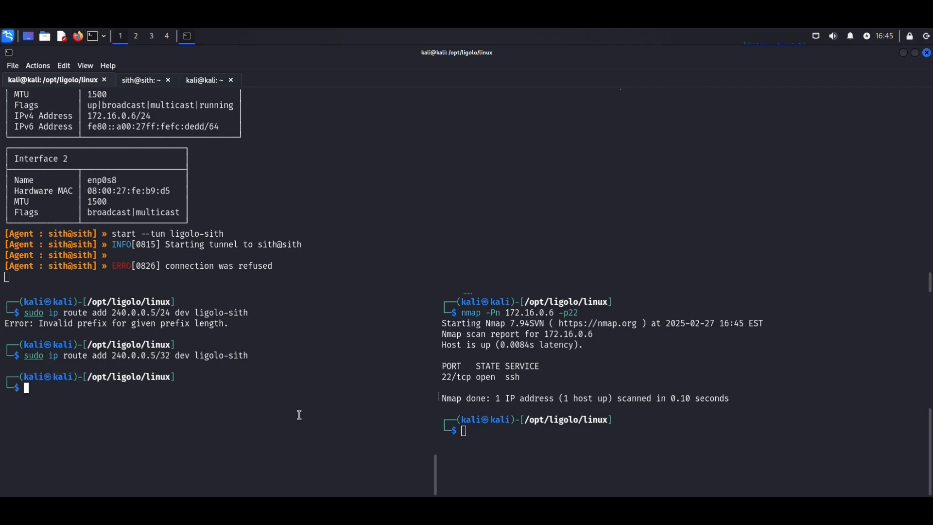
type("start --tun ligolo-sith")
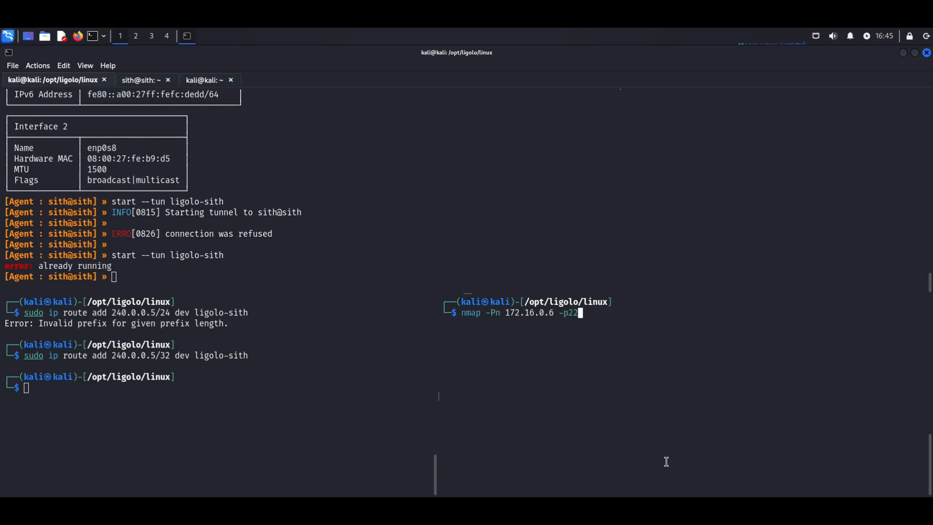
Run 'nmap -Pn 240.0.0.5 -p5000' and confirm port 5000/tcp is open.
type("000")
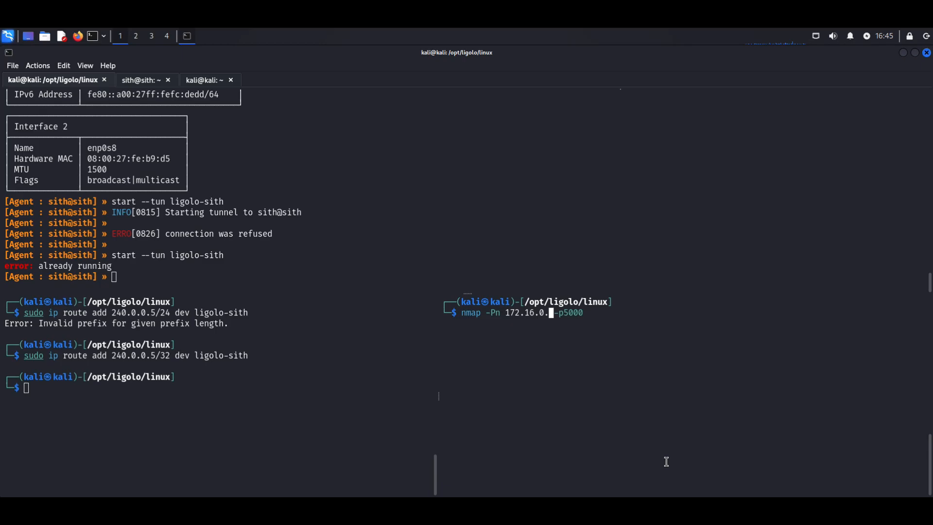
type("5")
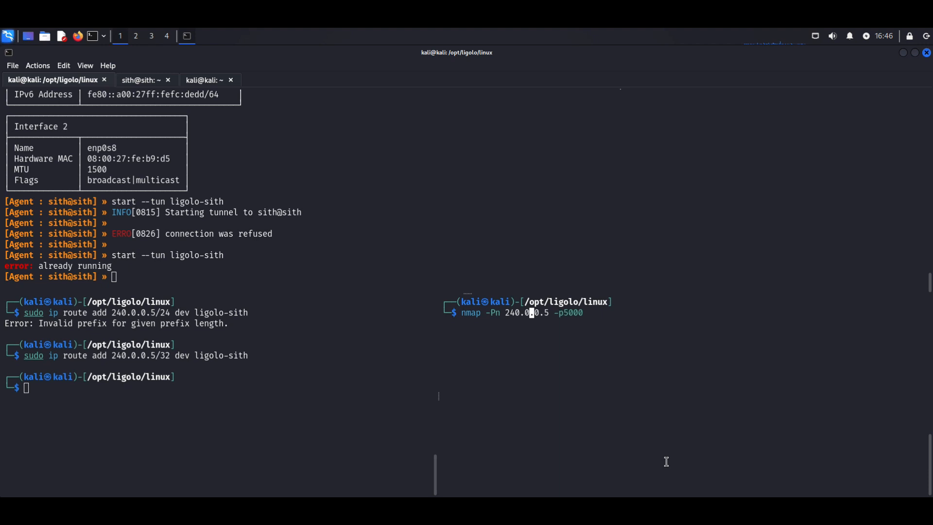
key("Return")
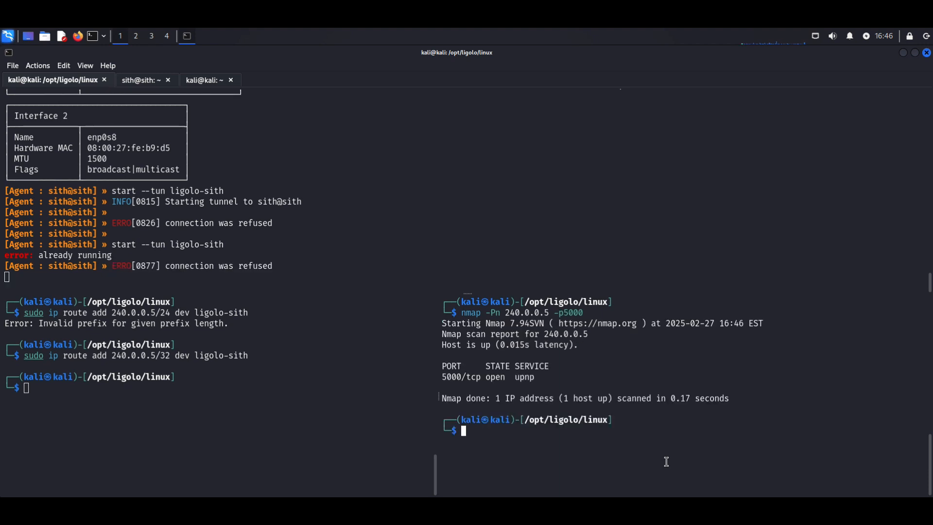
mouse_move(538, 351)
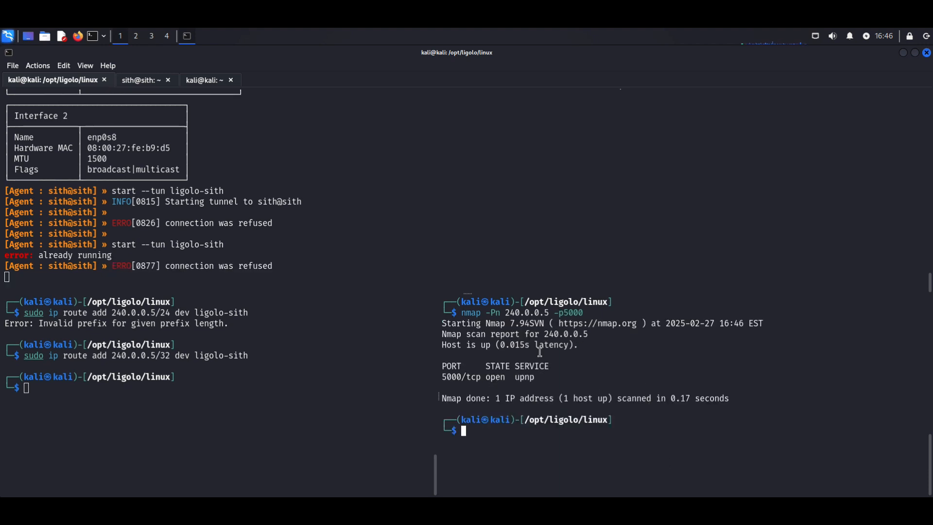
mouse_move(303, 385)
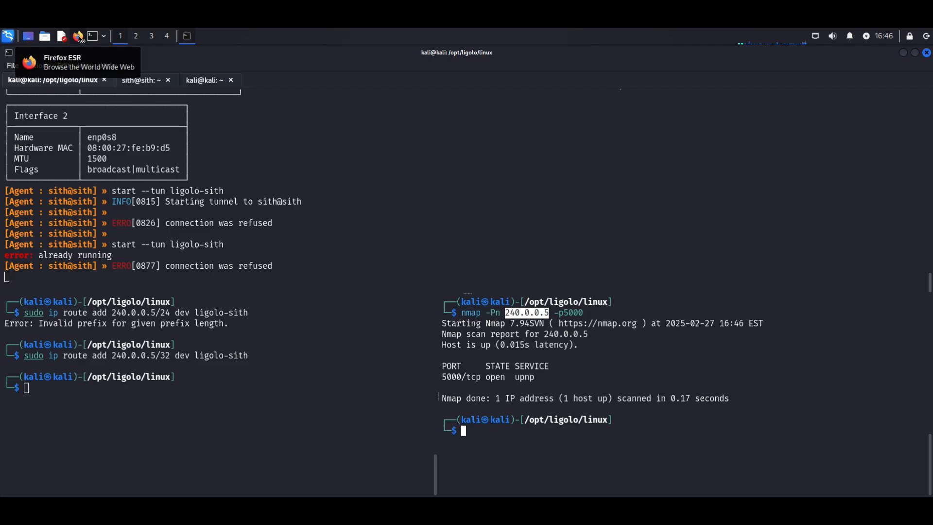
mouse_move(439, 116)
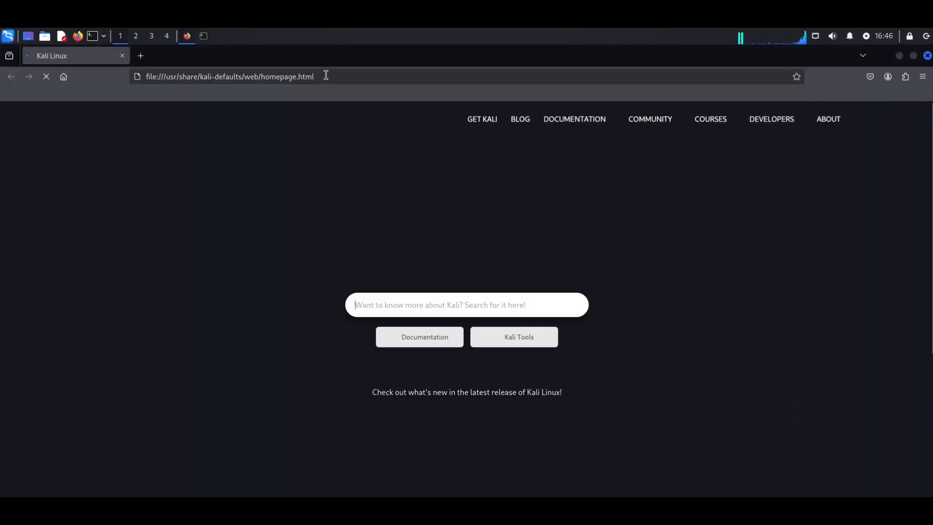
type("http://")
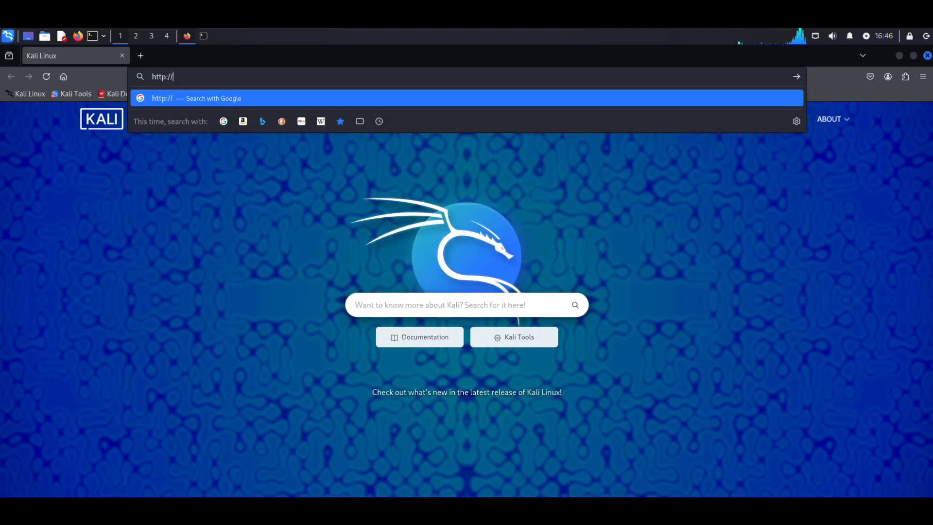
type("240.0.0.5:5000")
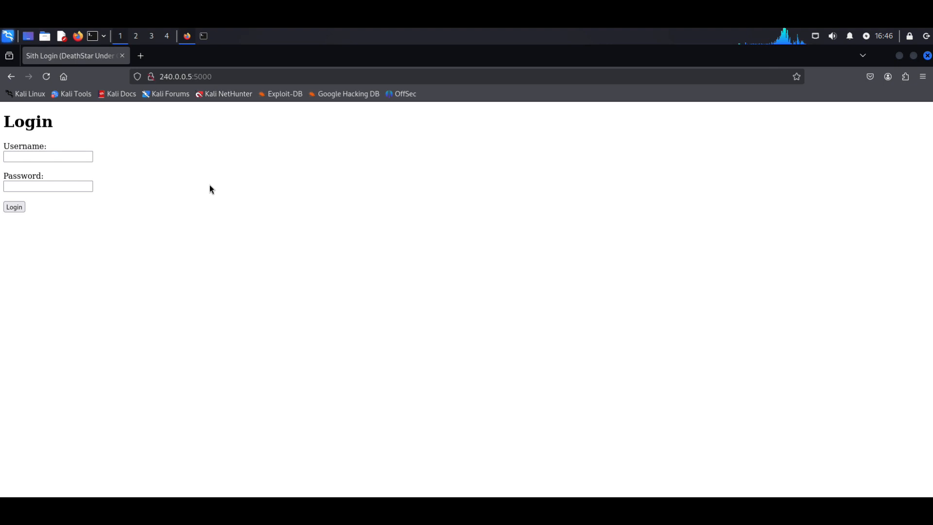
Try an admin login, which is rejected, and decline saving the credentials.
left_click(48, 156)
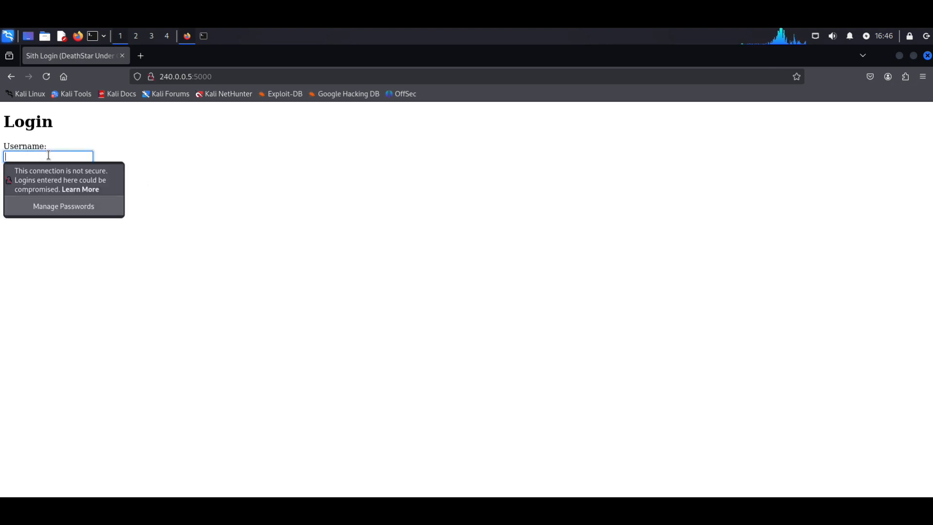
type("admin")
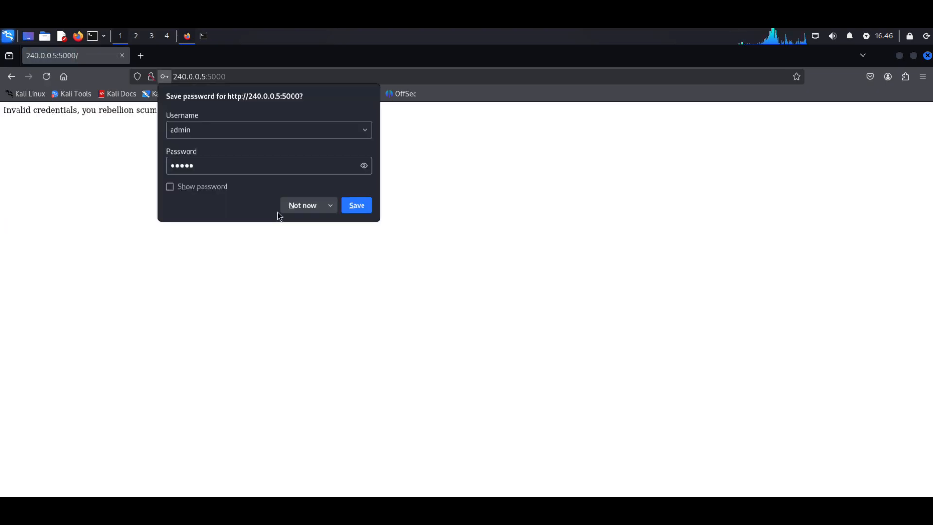
left_click(185, 76)
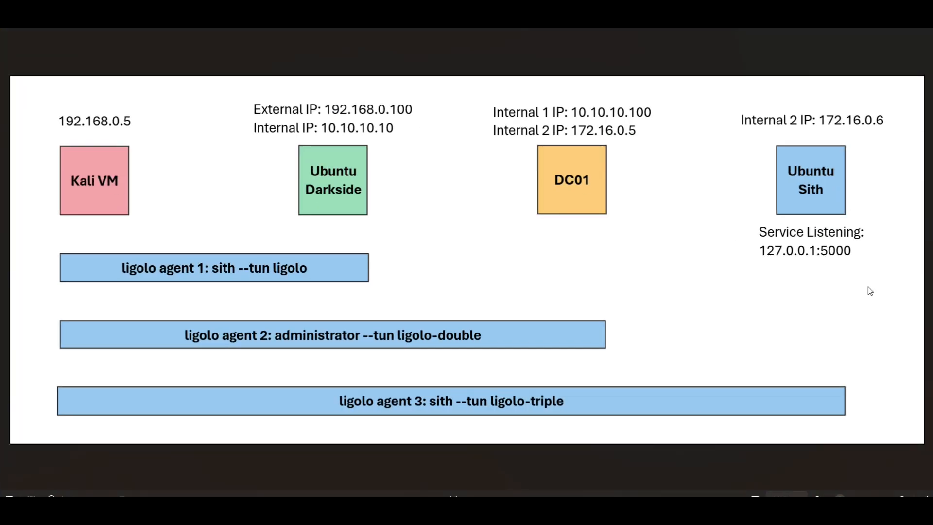
mouse_move(703, 296)
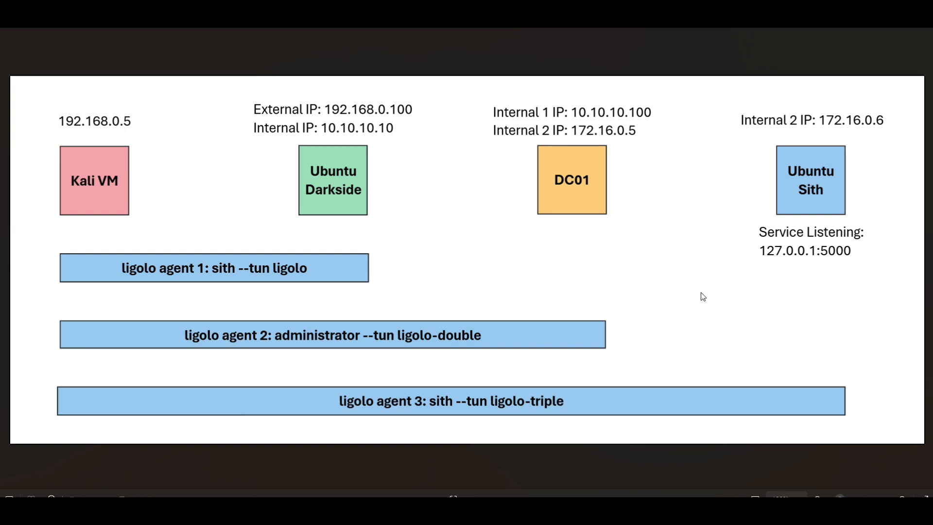